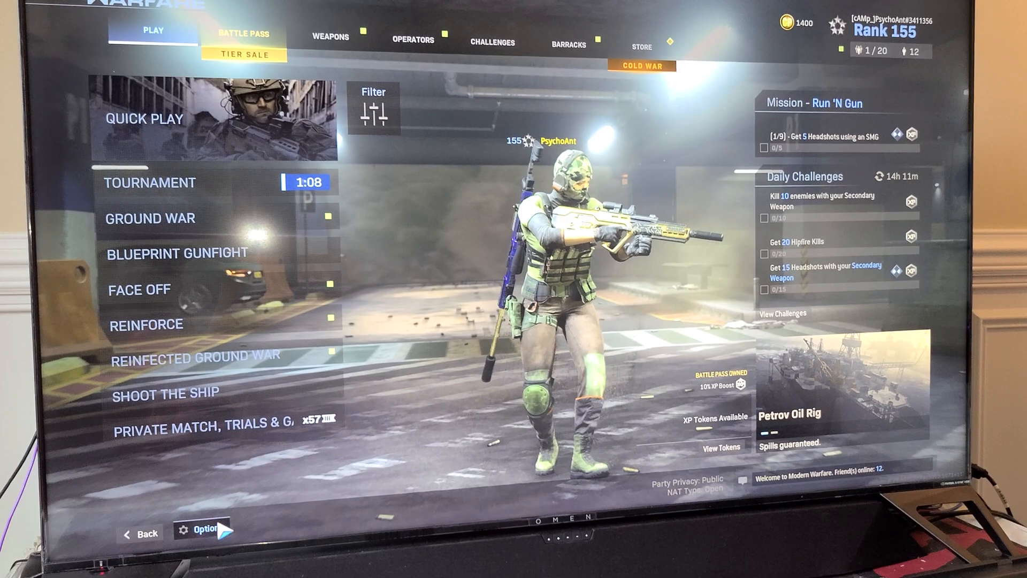
Review the Graphics settings, scrolling through Shadow & Lighting to confirm raytracing, ambient occlusion and render resolution 100 are maxed.
left_click(204, 541)
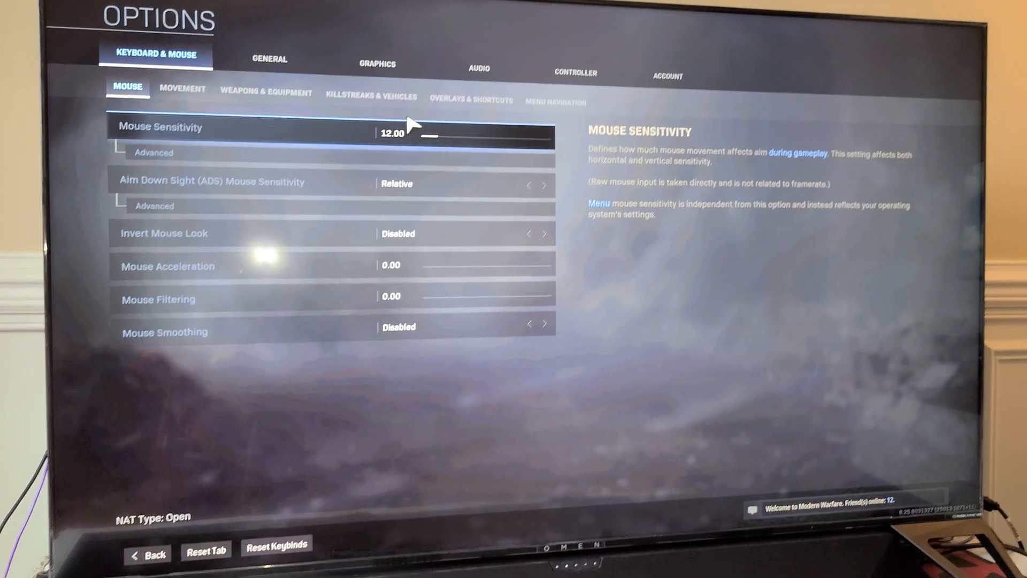
left_click(375, 64)
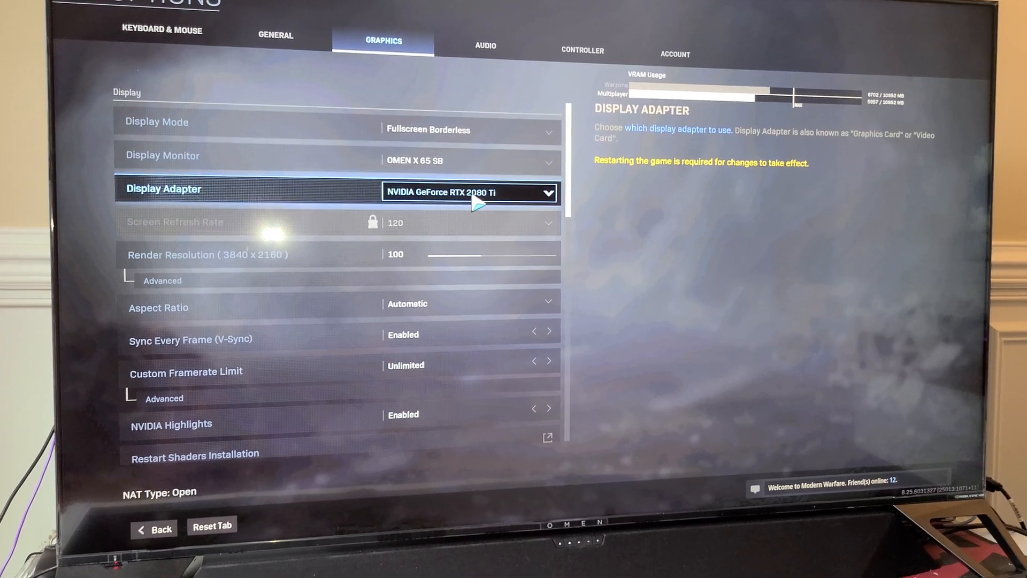
key("down")
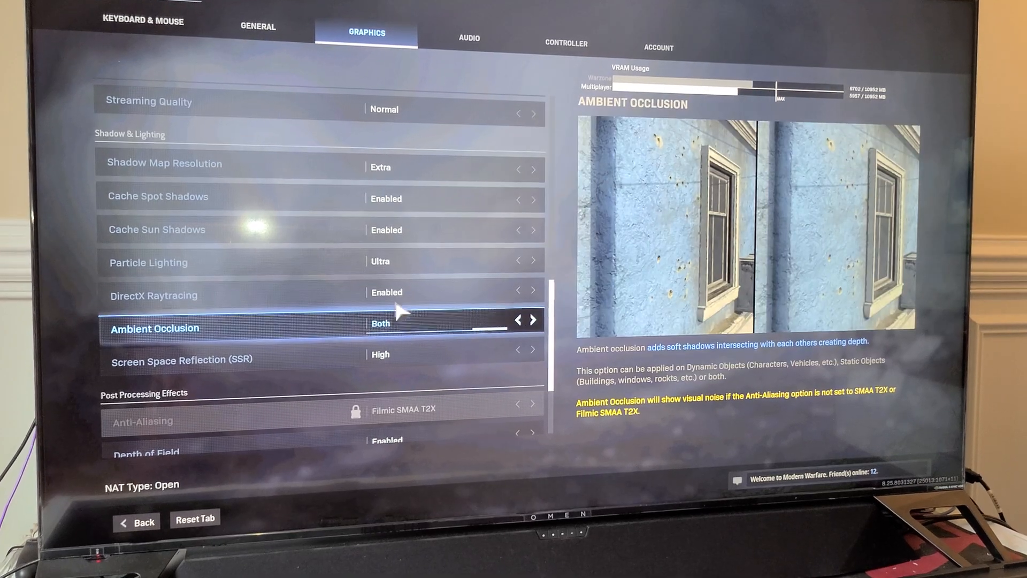
key("up")
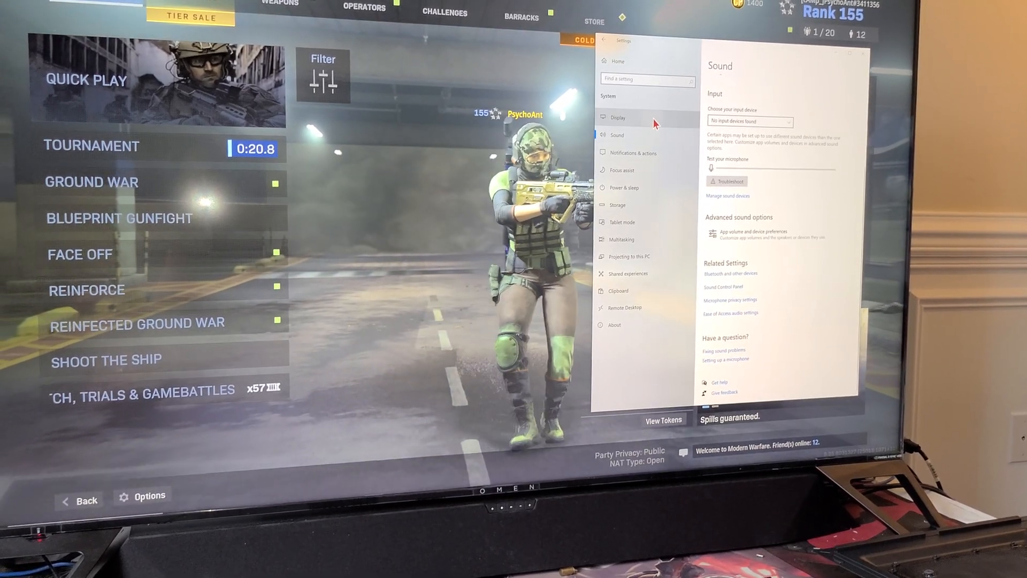
Check the Display page shows resolution 3840 × 2160, then close Windows Settings.
left_click(617, 117)
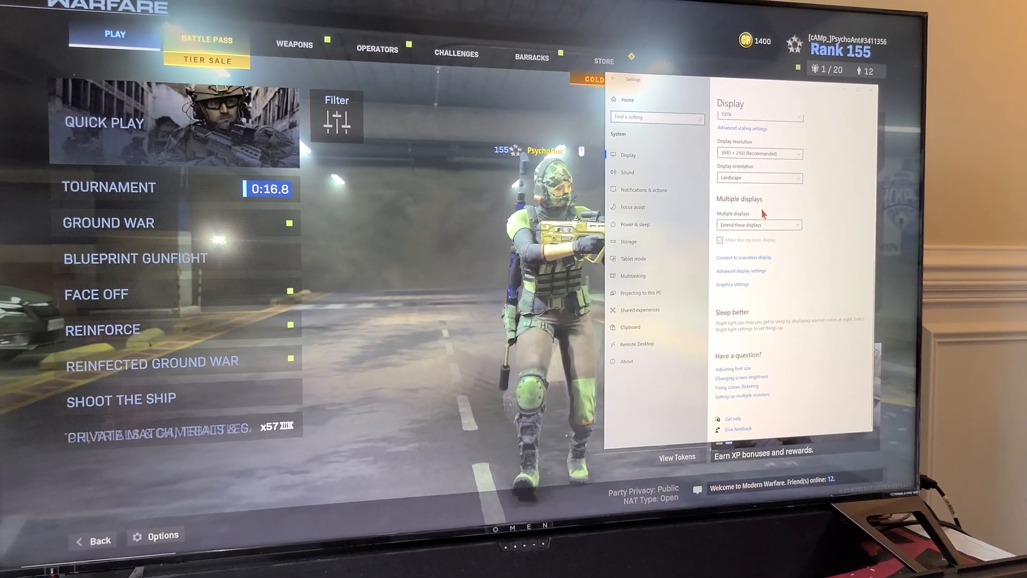
left_click(759, 225)
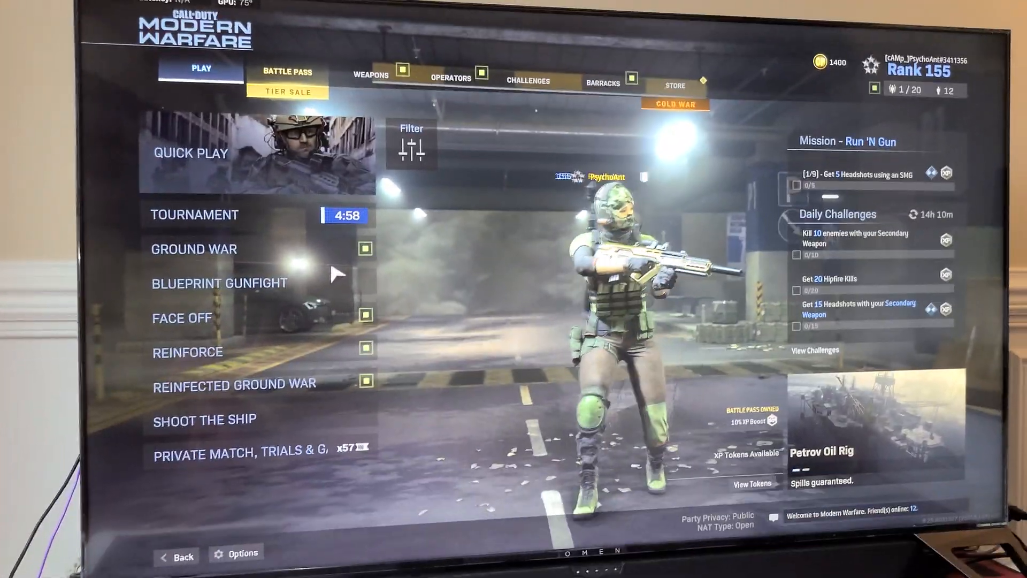
Start a Private Match custom game and bring up its Game Setup map list (Team Deathmatch on Azhir Cave).
left_click(228, 454)
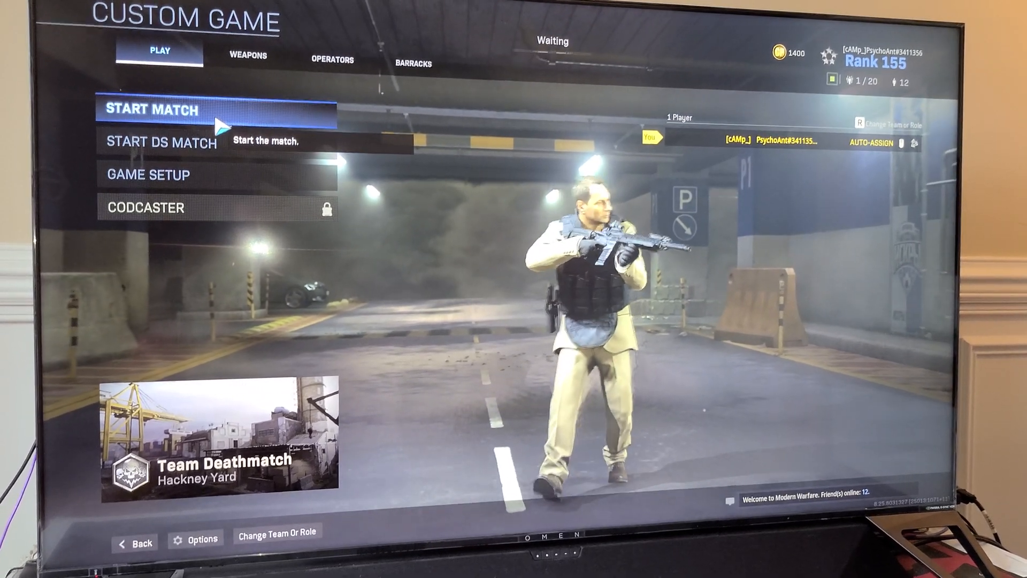
left_click(149, 174)
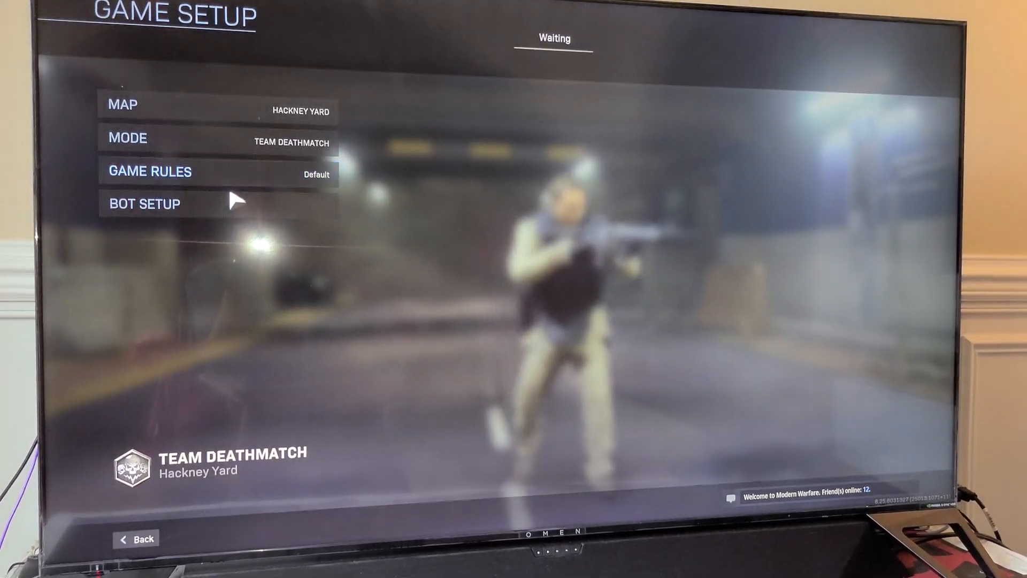
left_click(123, 103)
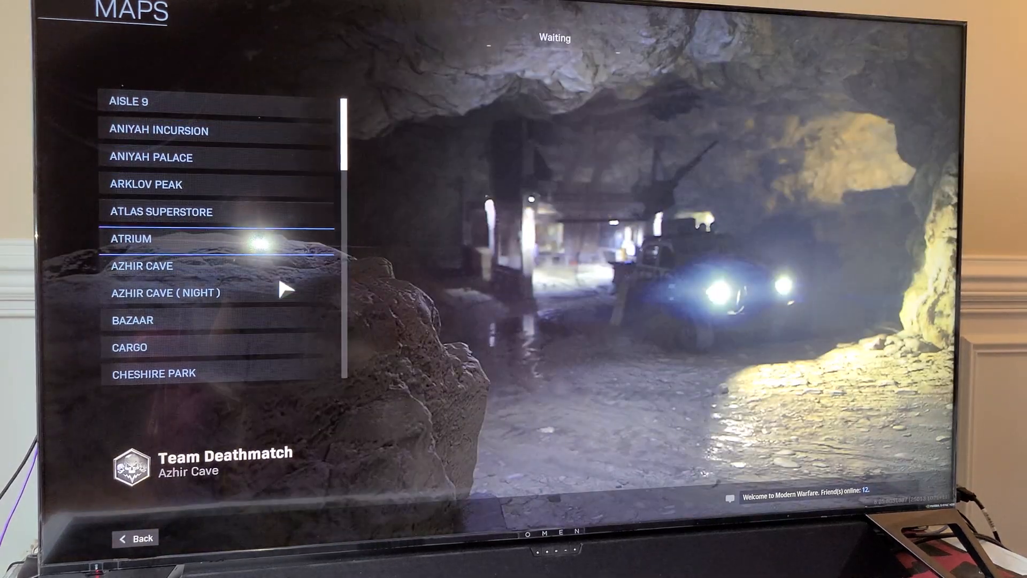